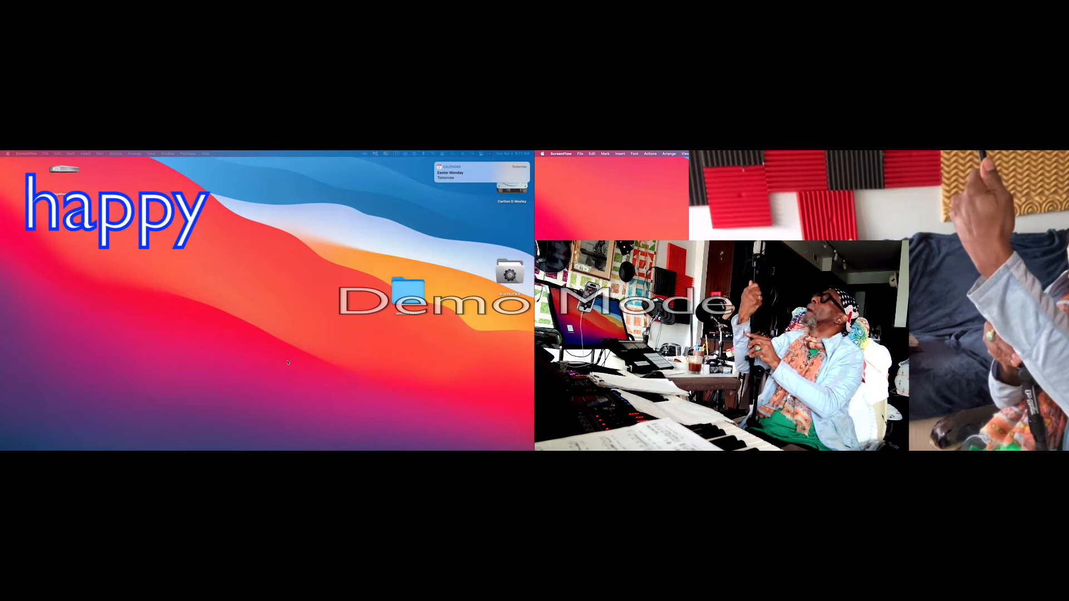
Enter 'Resurrect' to bring up Chrome's Facebook news feed over the desktop.
{"action": "type", "text": "Resurrect"}
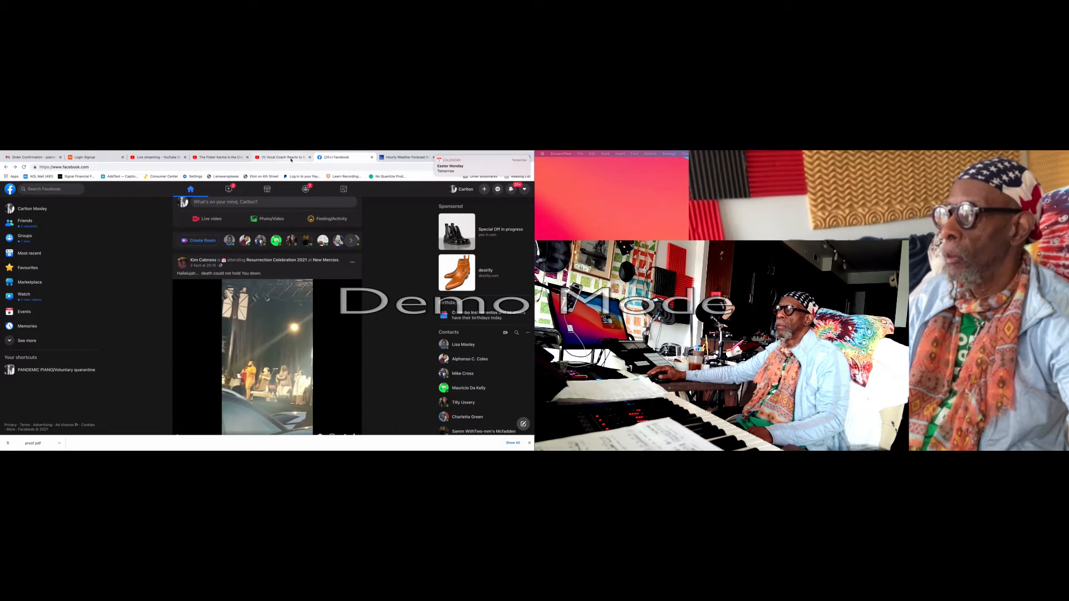
Switch to the Washington, DC hourly weather forecast tab.
{"action": "left_click", "coordinate": [282, 157]}
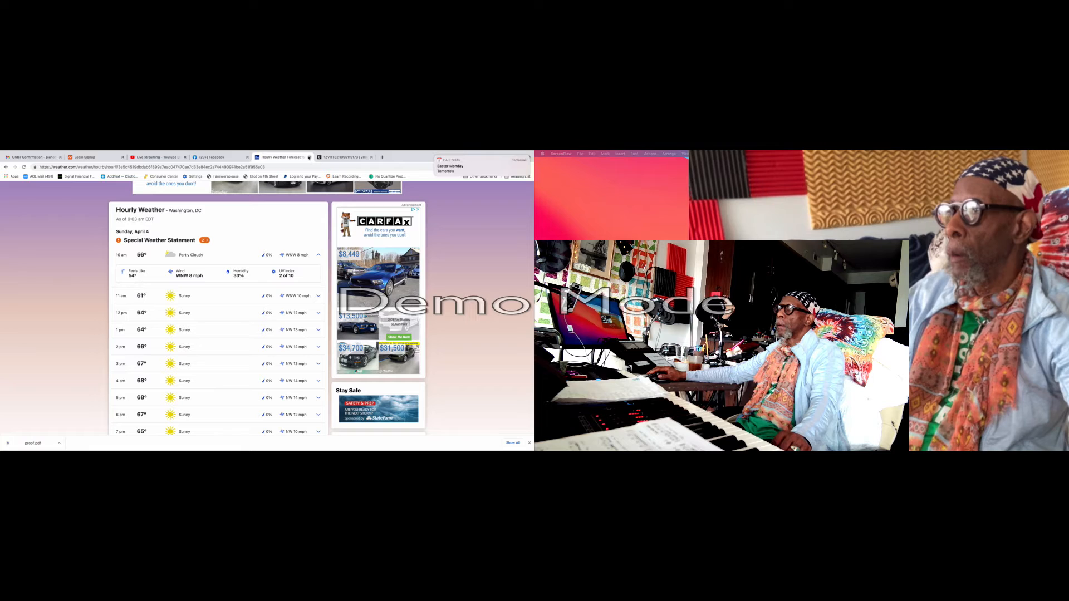
Switch to the Amazon results tab for 'Carbon fiber vinyl wrap Large caliber'.
{"action": "left_click", "coordinate": [347, 158]}
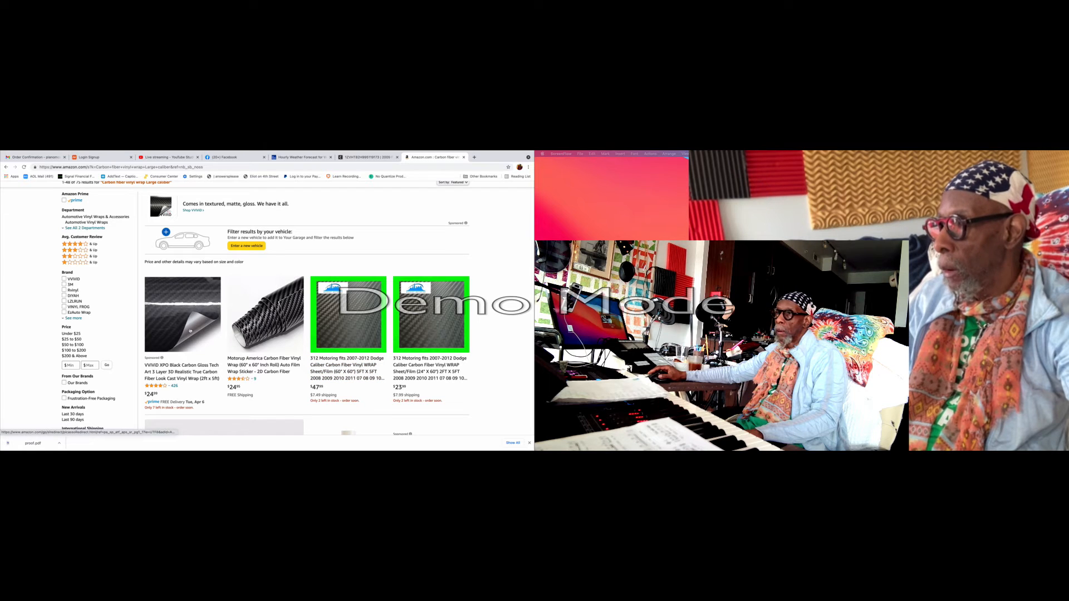
Browse the 312 Motoring wrap listing, then open the F & B LED LIGHTS 4D wrap.
{"action": "left_click", "coordinate": [348, 315]}
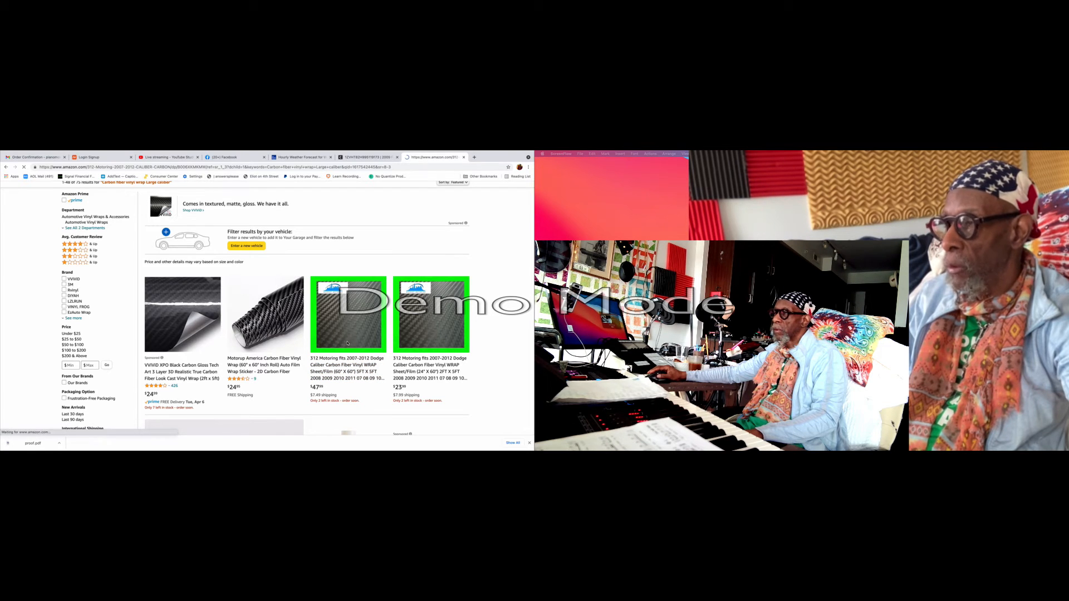
{"action": "left_click", "coordinate": [348, 315]}
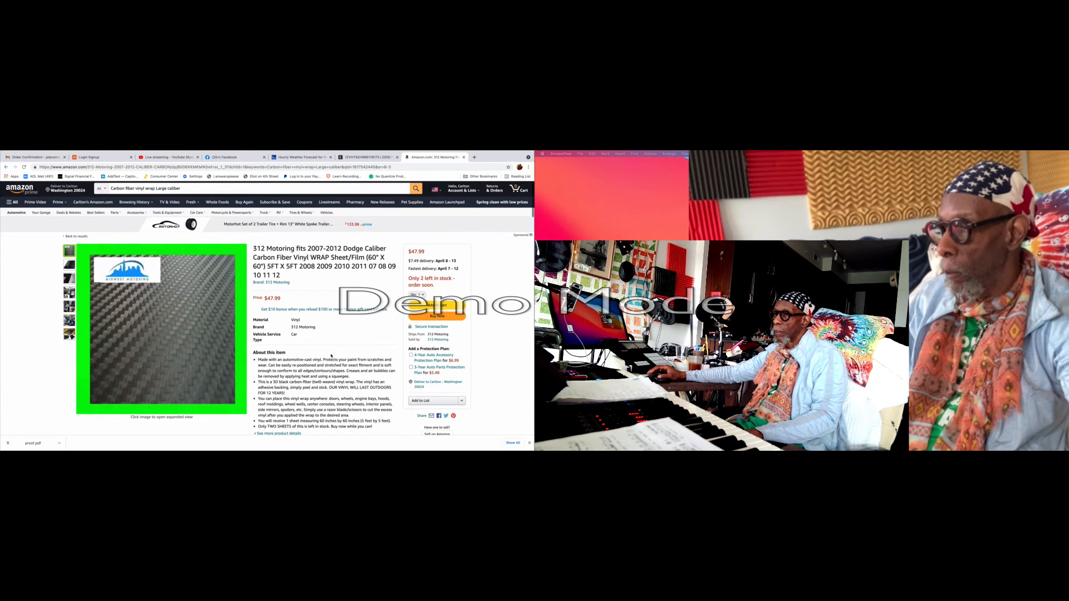
{"action": "scroll", "scroll_direction": "down", "scroll_amount": 3}
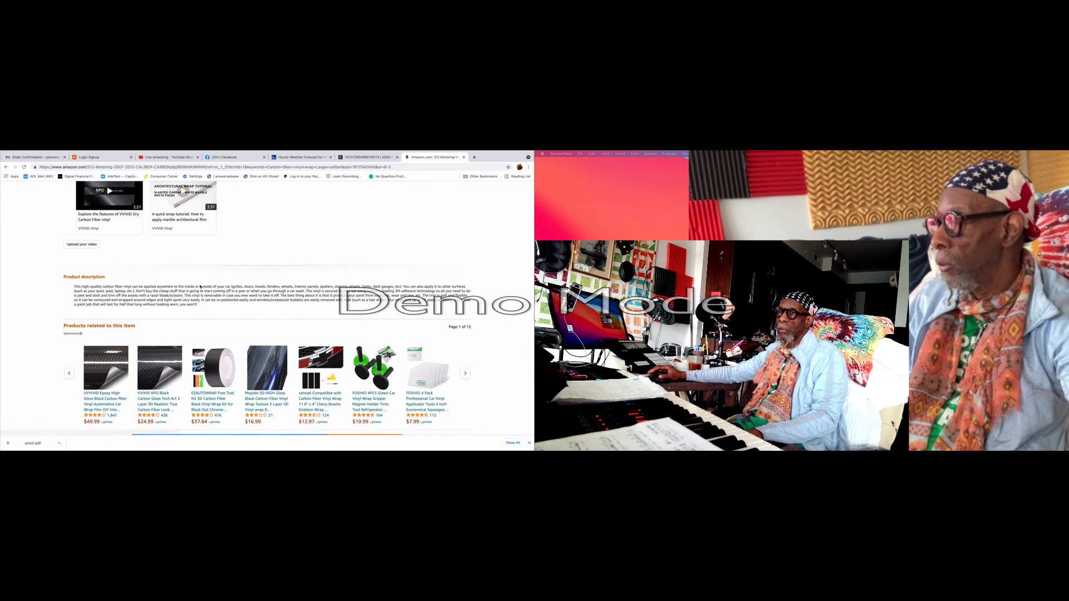
{"action": "scroll", "scroll_direction": "down", "scroll_amount": 3}
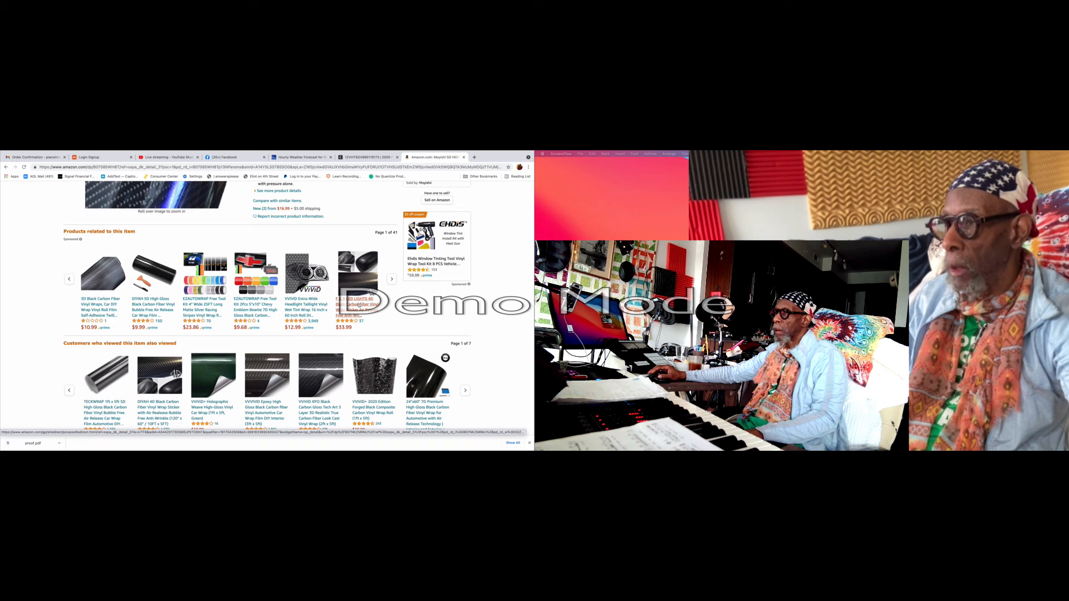
{"action": "left_click", "coordinate": [358, 304]}
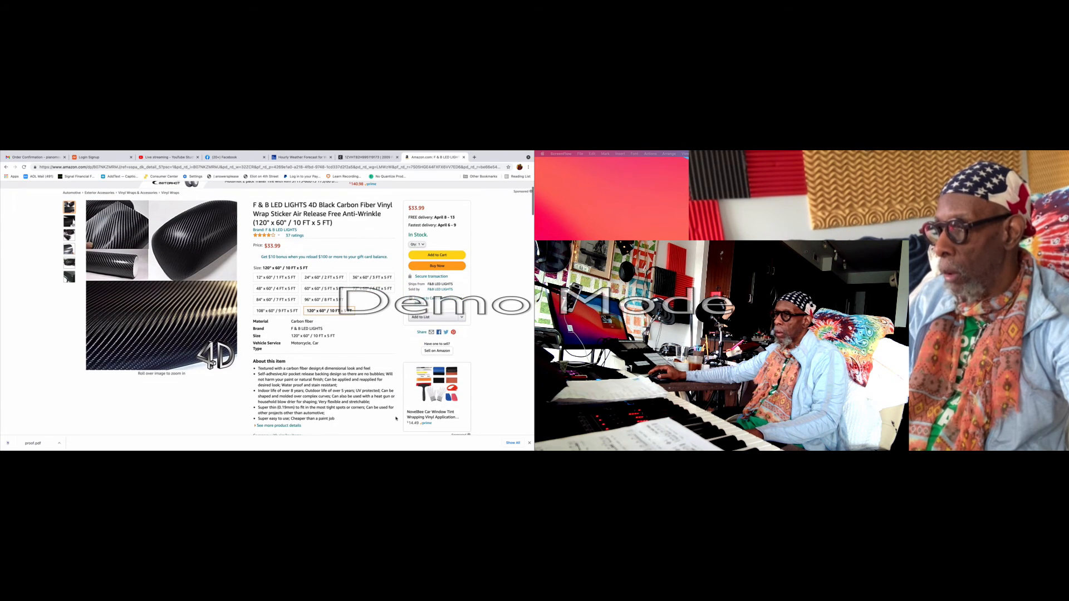
Scroll the F & B LED LIGHTS 4D listing down to similar customer-viewed carbon fiber wraps.
{"action": "scroll", "scroll_direction": "down", "scroll_amount": 3}
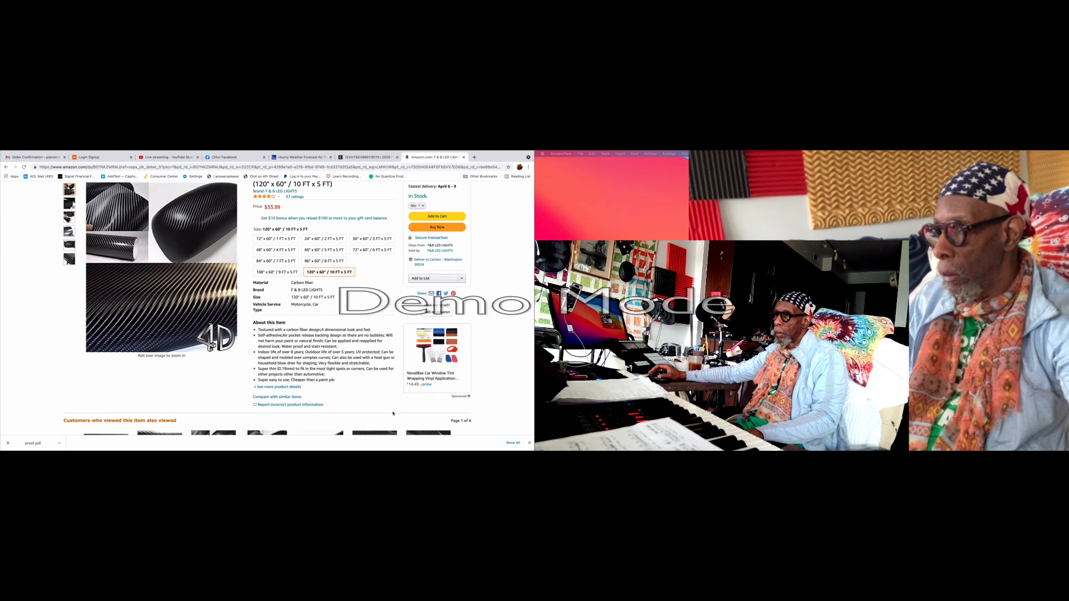
{"action": "scroll", "scroll_direction": "down", "scroll_amount": 3}
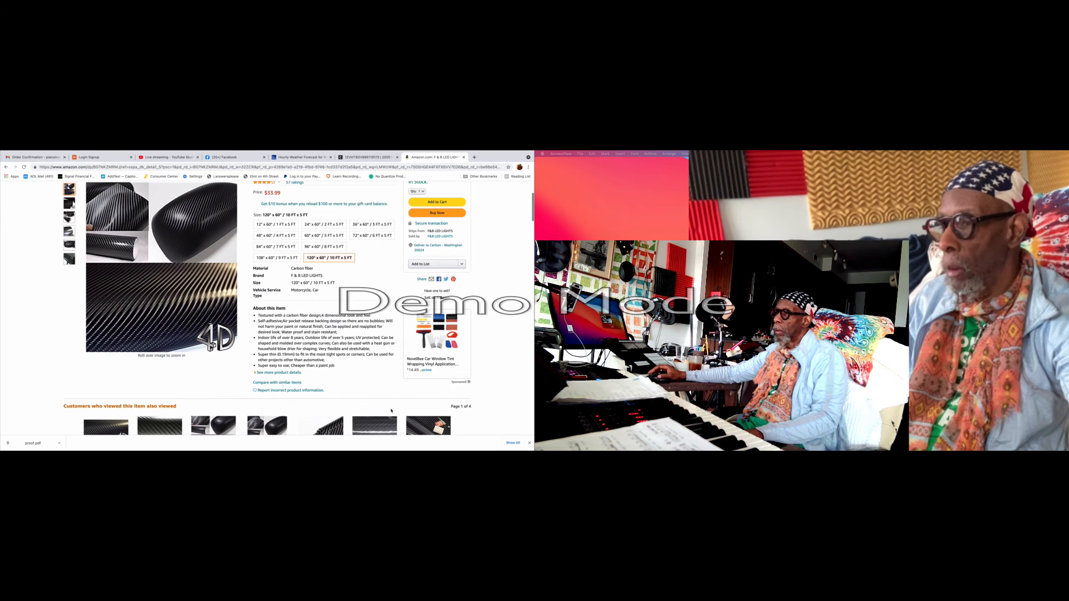
{"action": "scroll", "scroll_direction": "down", "scroll_amount": 3}
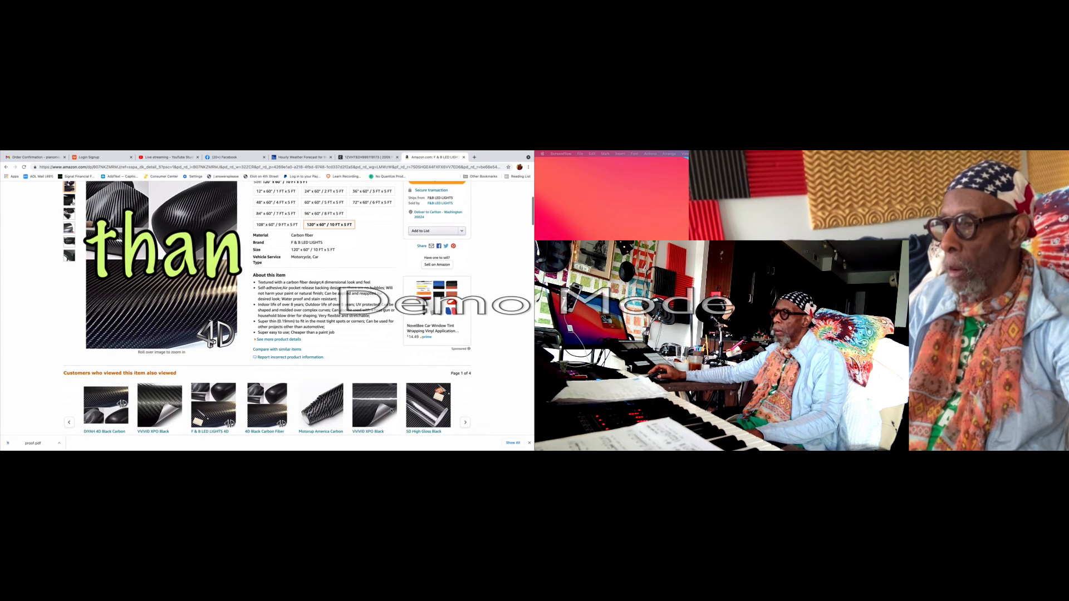
{"action": "scroll", "scroll_direction": "down", "scroll_amount": 3}
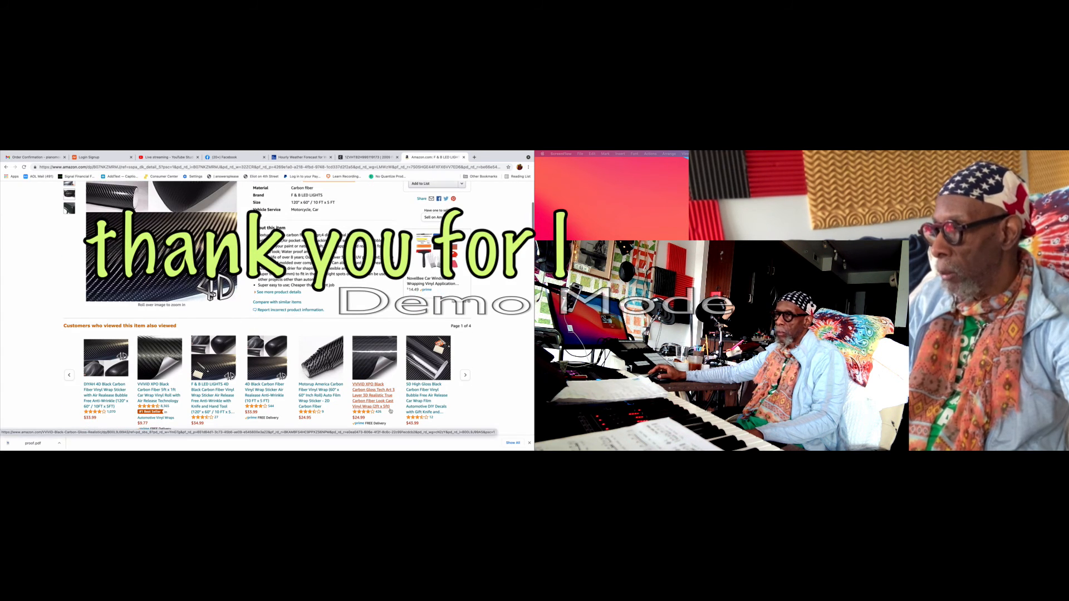